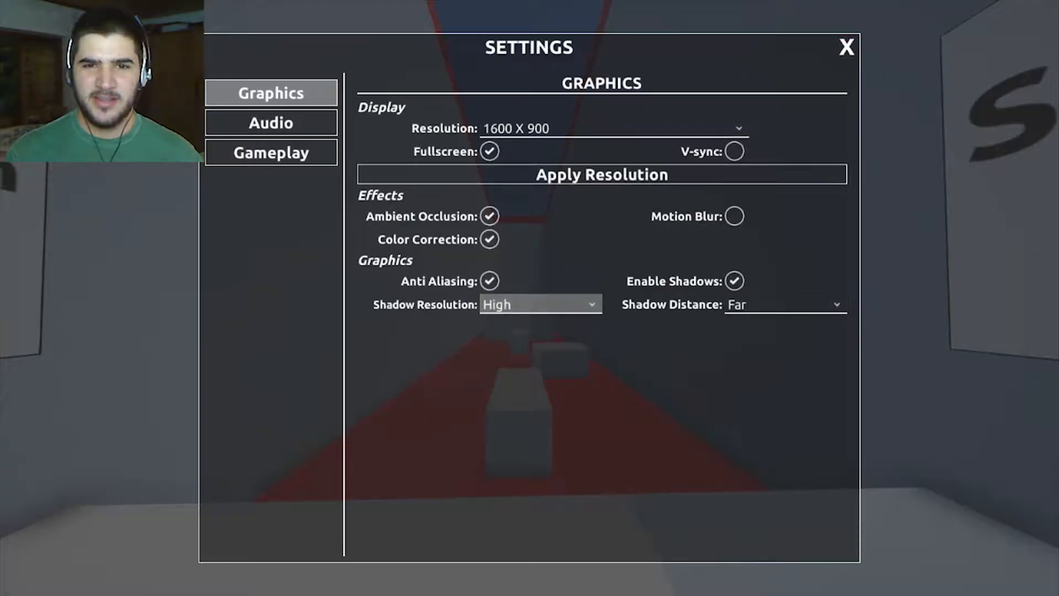
Step: Close Settings and run the red-floored stage to a 00:25.97 finish with 3 fails
click(846, 47)
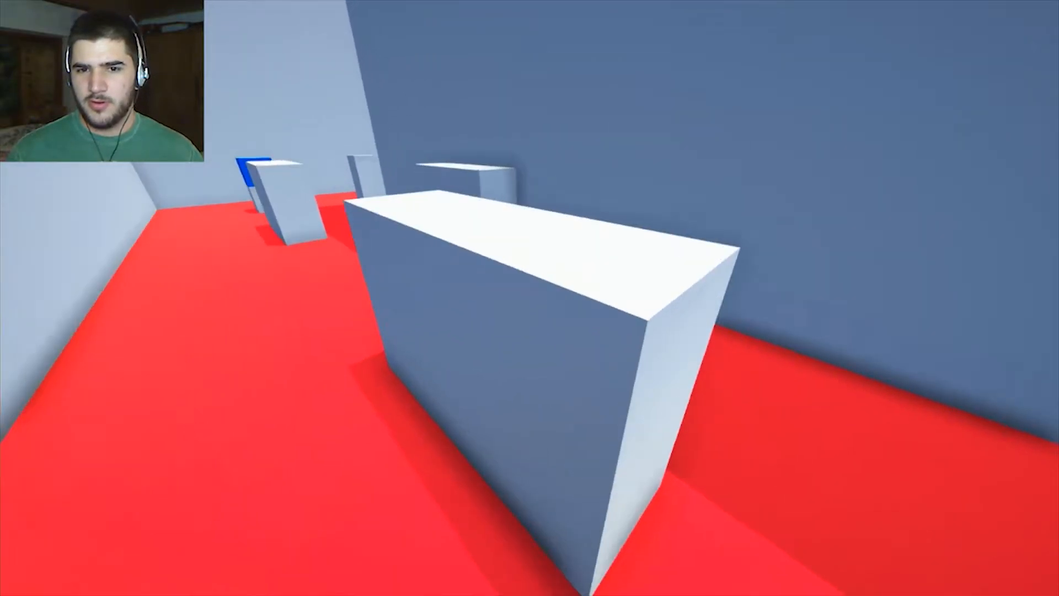
mouse_move(529, 297)
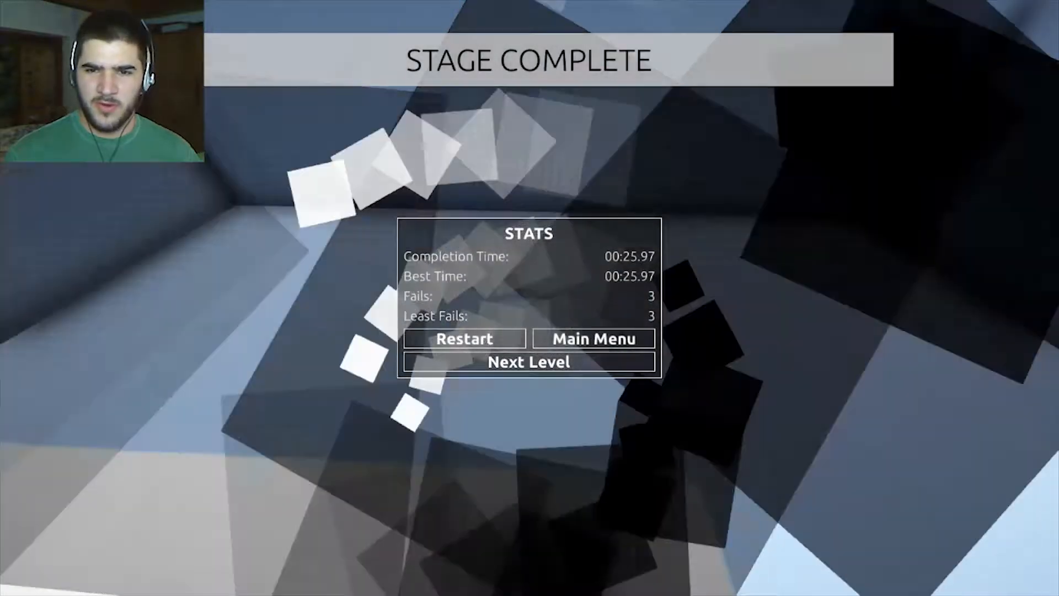
Step: Advance via Next Level and clear the stage in 00:31.86 with 2 fails
click(528, 362)
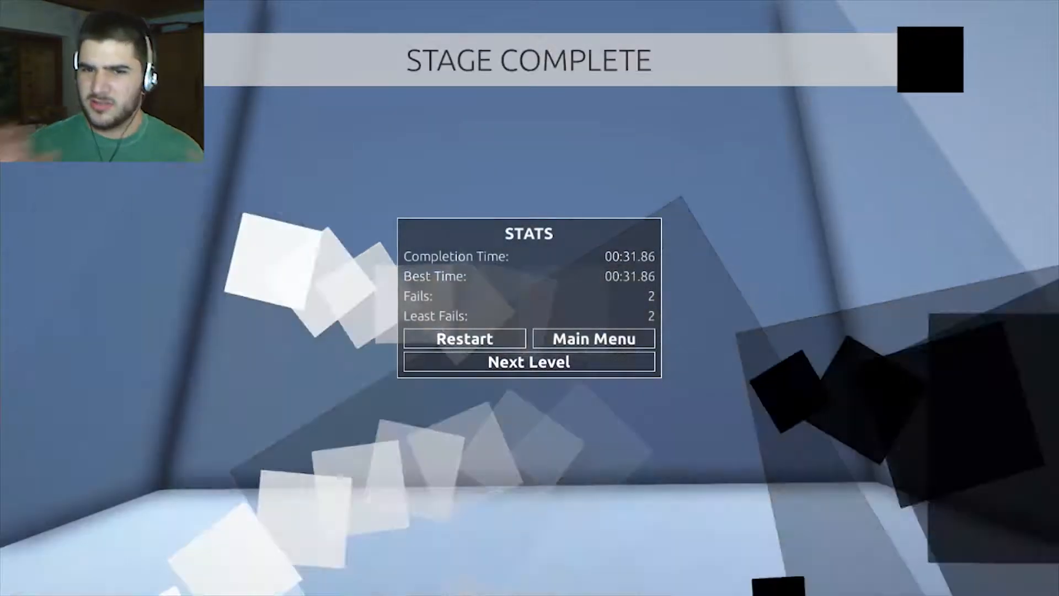
Step: Advance via Next Level and clear the stage in 00:19.45 with 3 fails
click(528, 362)
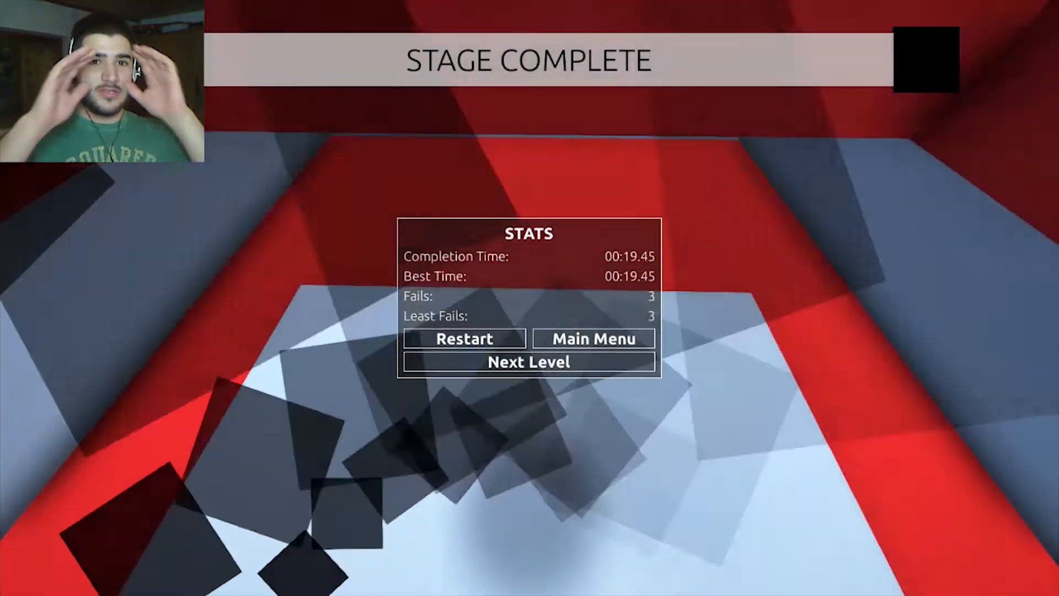
Step: Start the yellow-block stage and run forward along its red-floored corridor
click(528, 362)
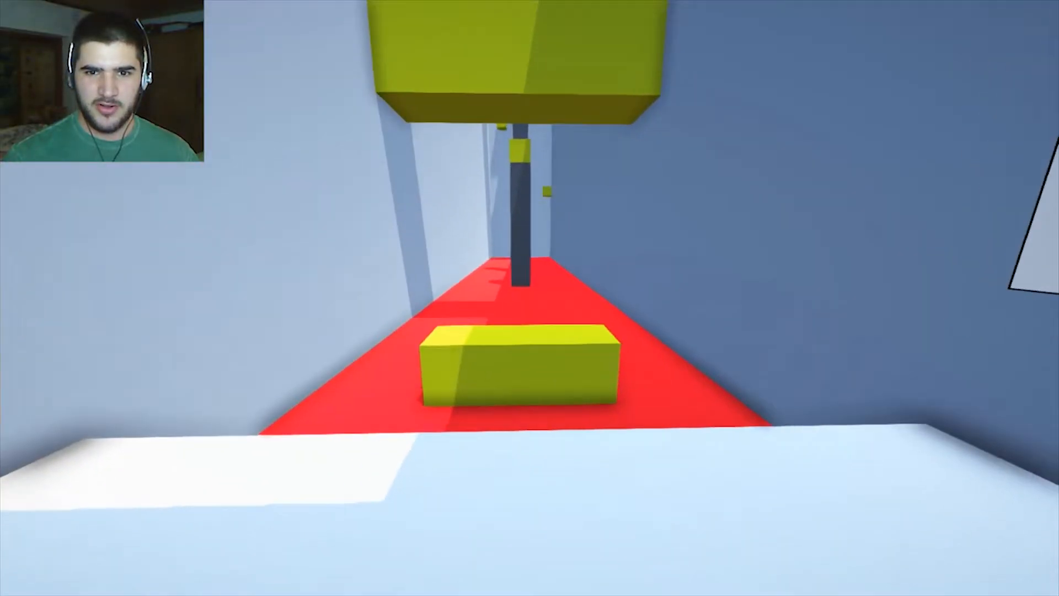
key(w)
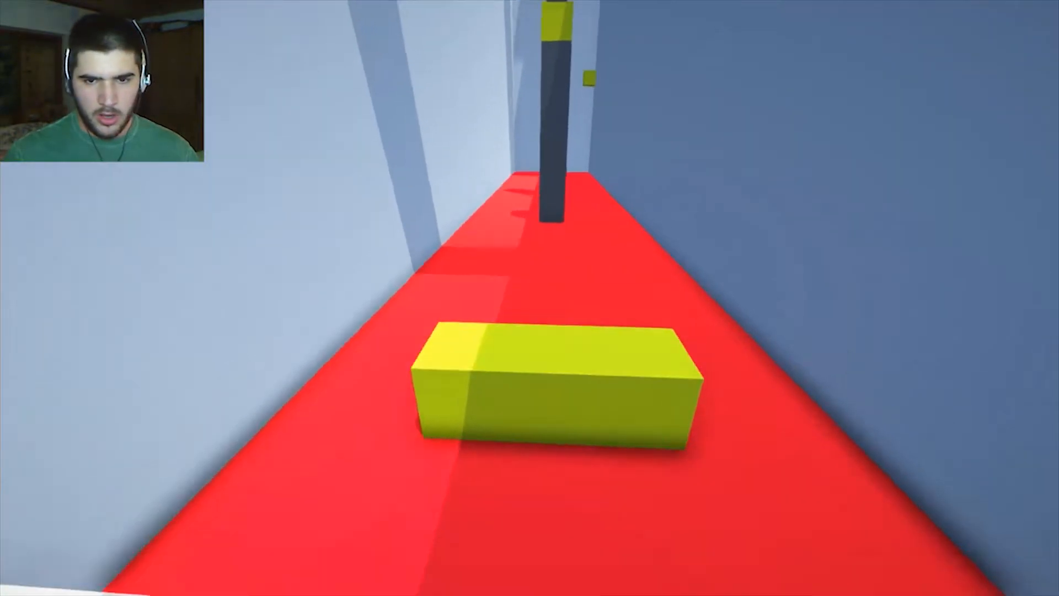
mouse_move(529, 296)
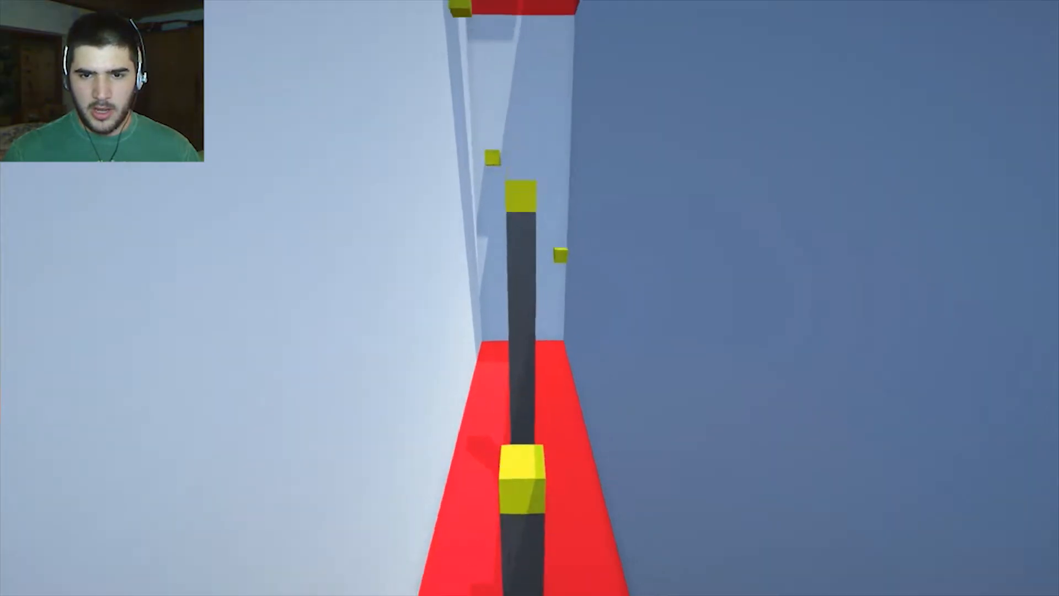
Step: Continue forward through the yellow-block corridor toward the 00:18.88 finish
key(w)
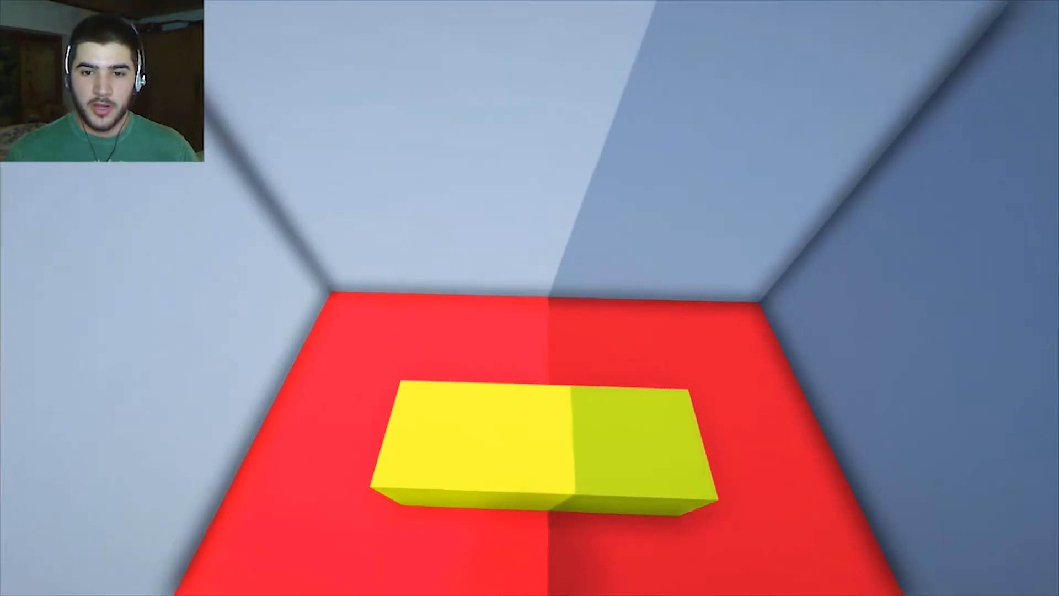
mouse_move(530, 298)
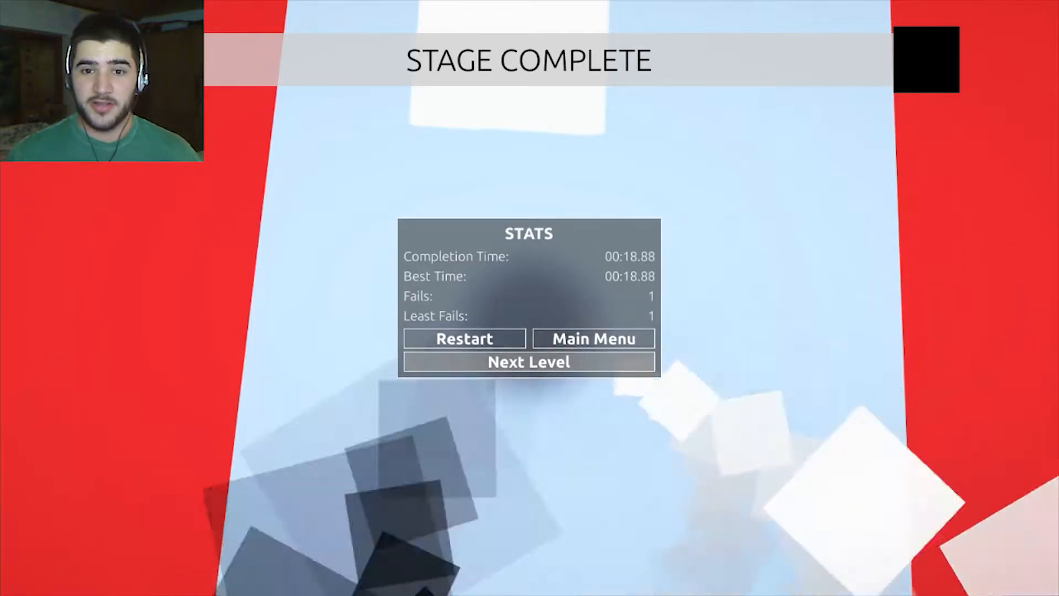
Step: Start the red-and-green corridor stage and run it to a 01:59.59 finish with 28 fails
click(528, 362)
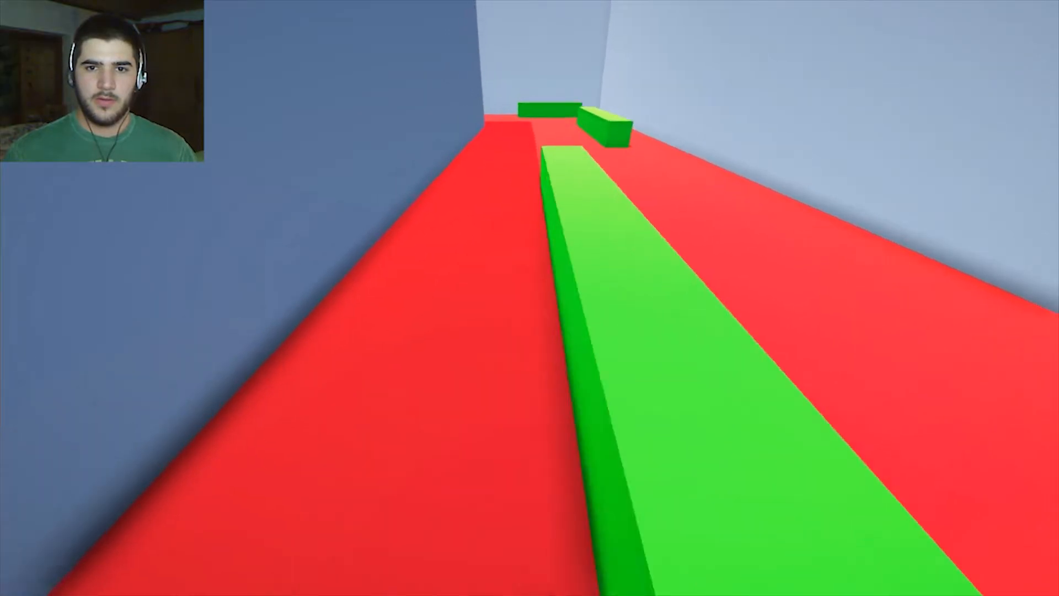
mouse_move(529, 298)
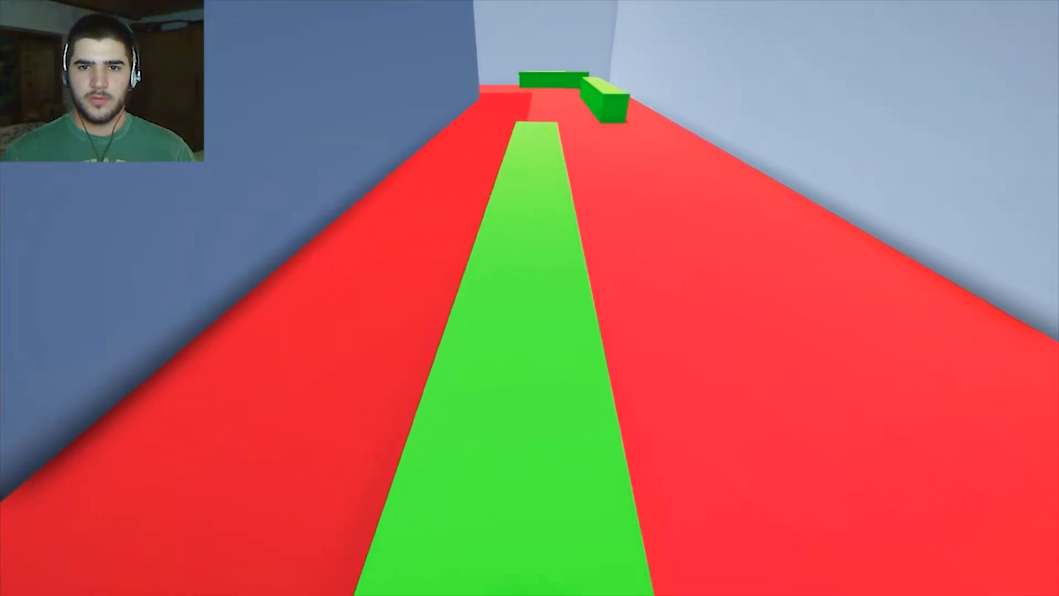
key(w)
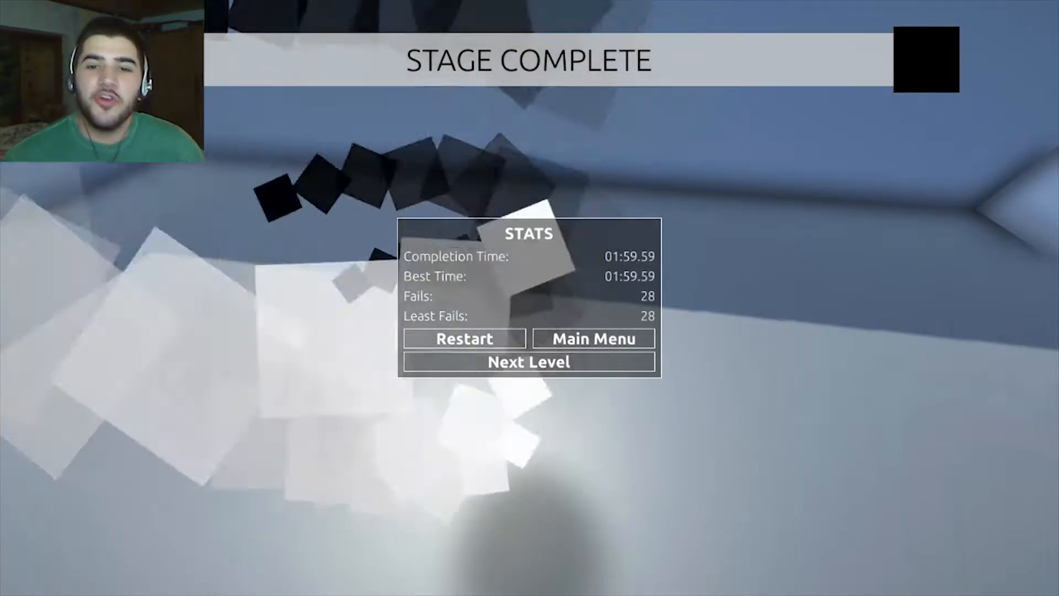
Step: Advance via Next Level into the green-ledge corridor stage
click(528, 361)
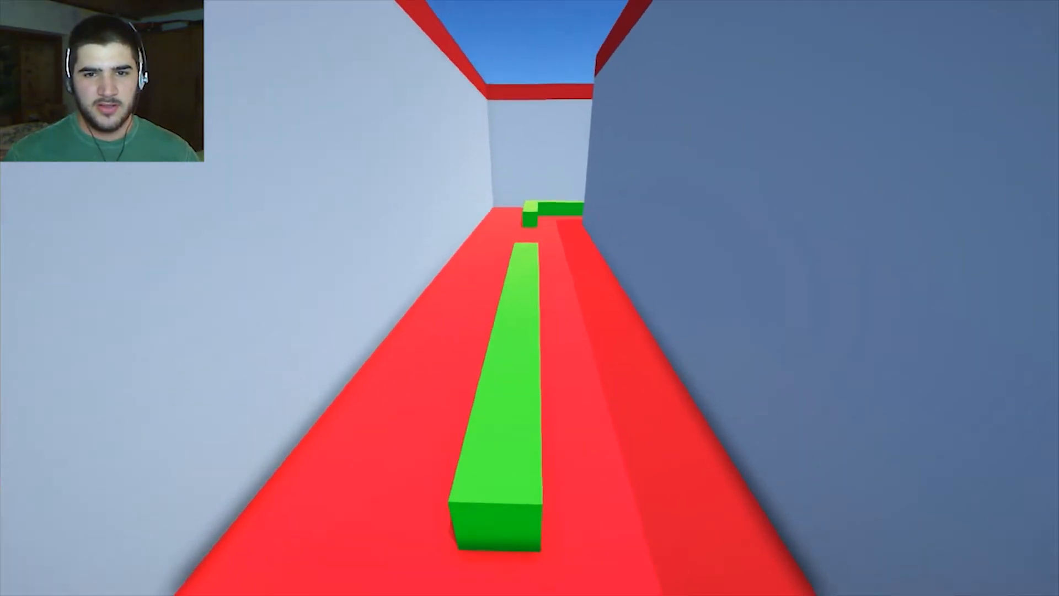
Step: Run across the green ledges to a 01:55.08 finish with 12 fails, then advance to the next stage
key(w)
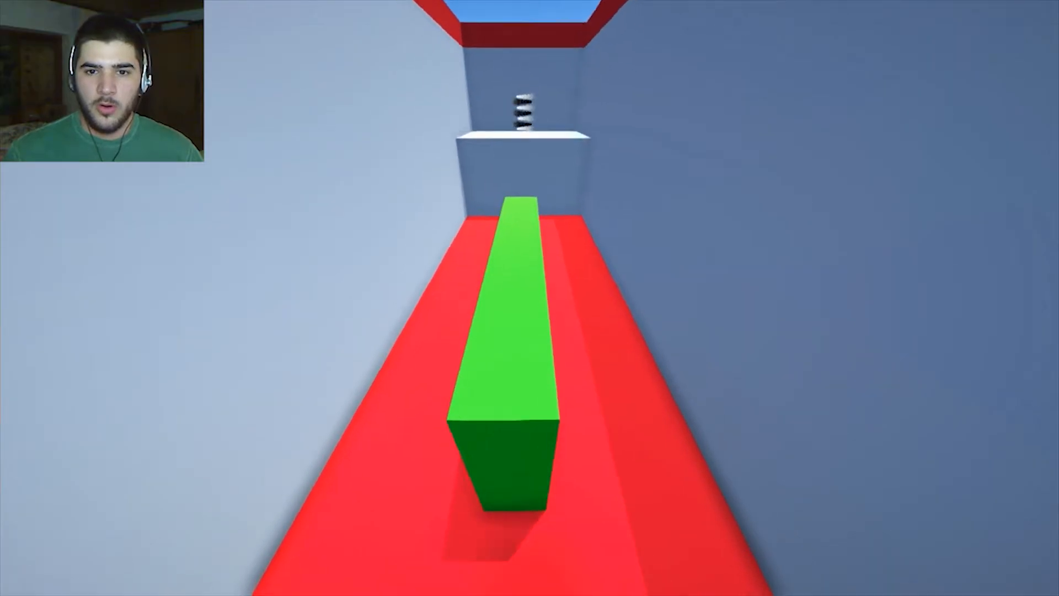
key(w)
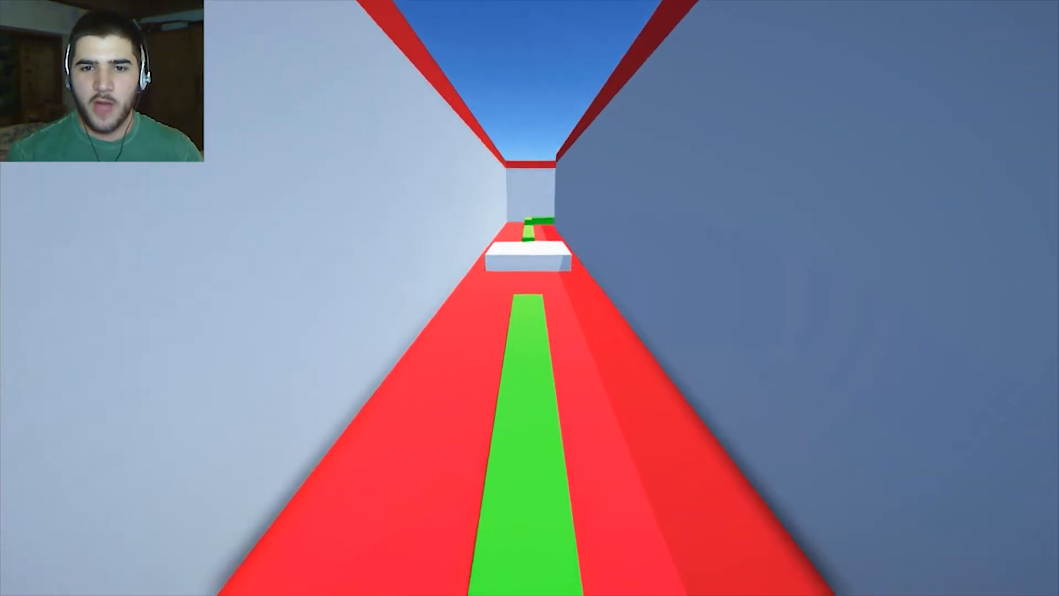
key(w)
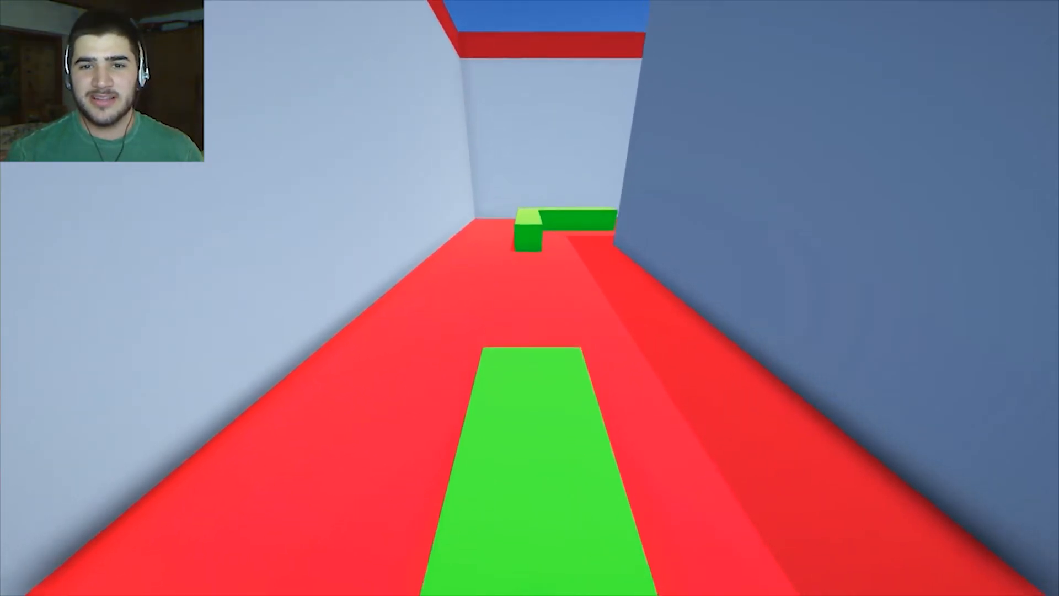
key(w)
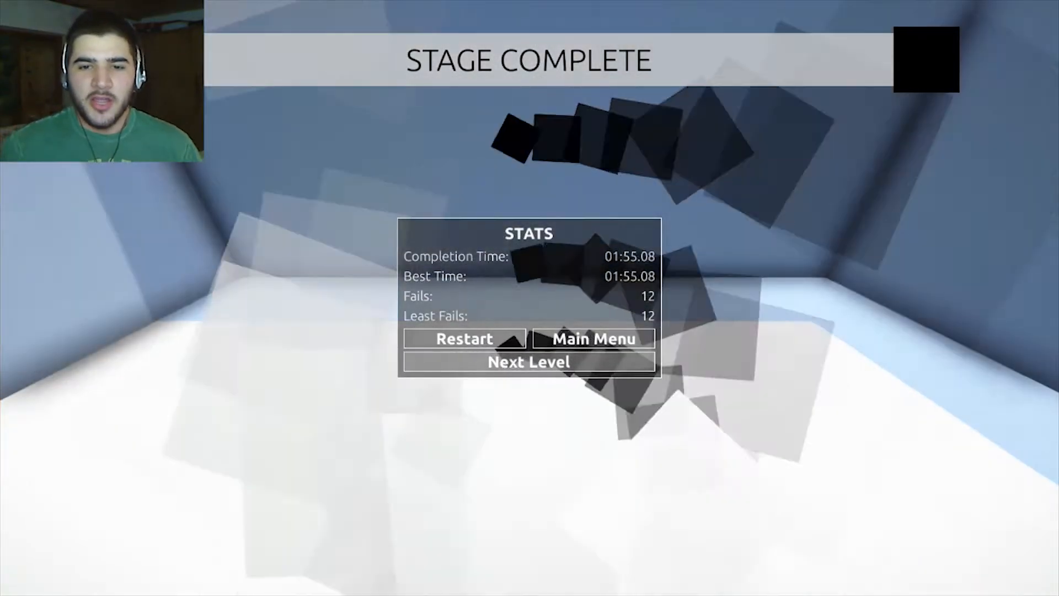
click(528, 362)
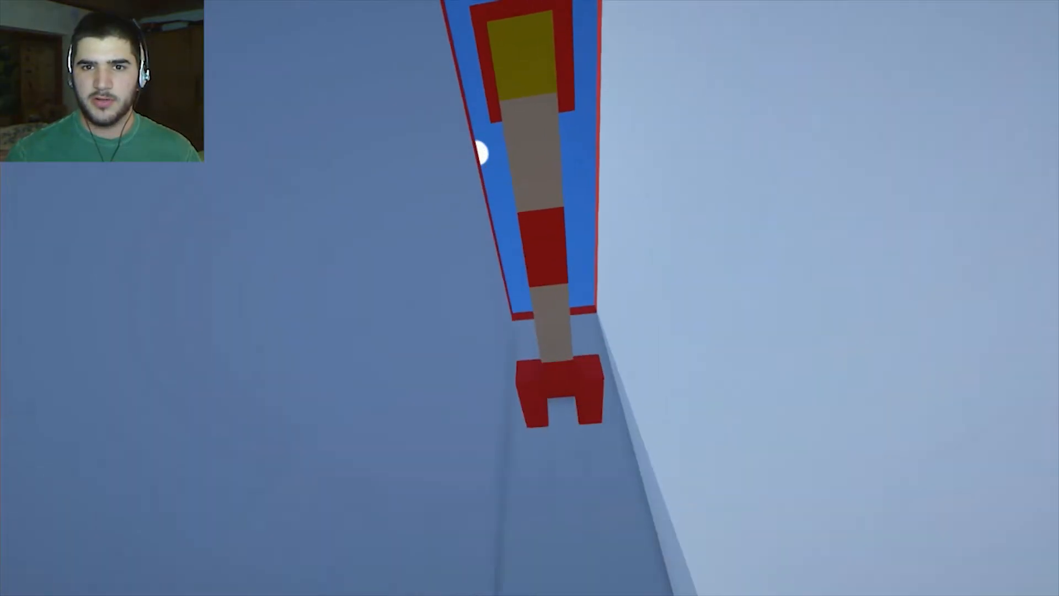
mouse_move(529, 298)
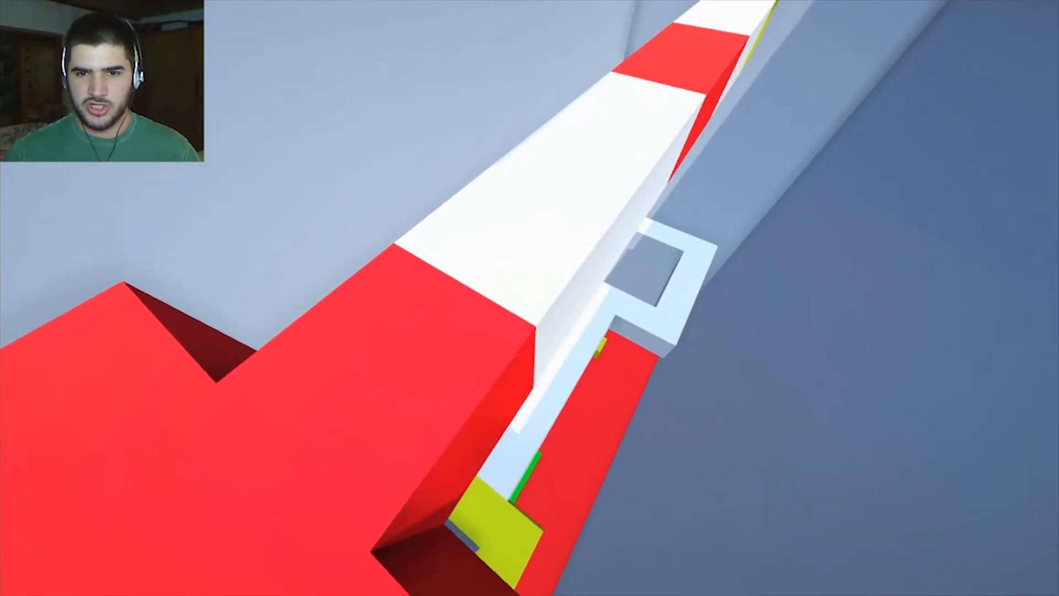
mouse_move(529, 298)
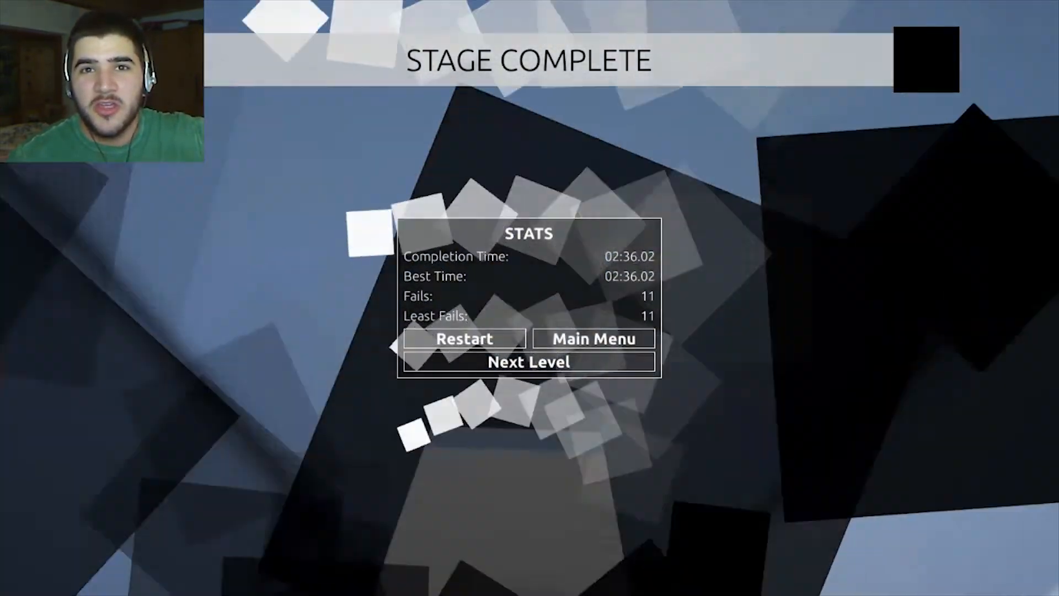
Step: After the 02:36.02 climbing-stage finish, return to the JUMPS main menu
click(593, 338)
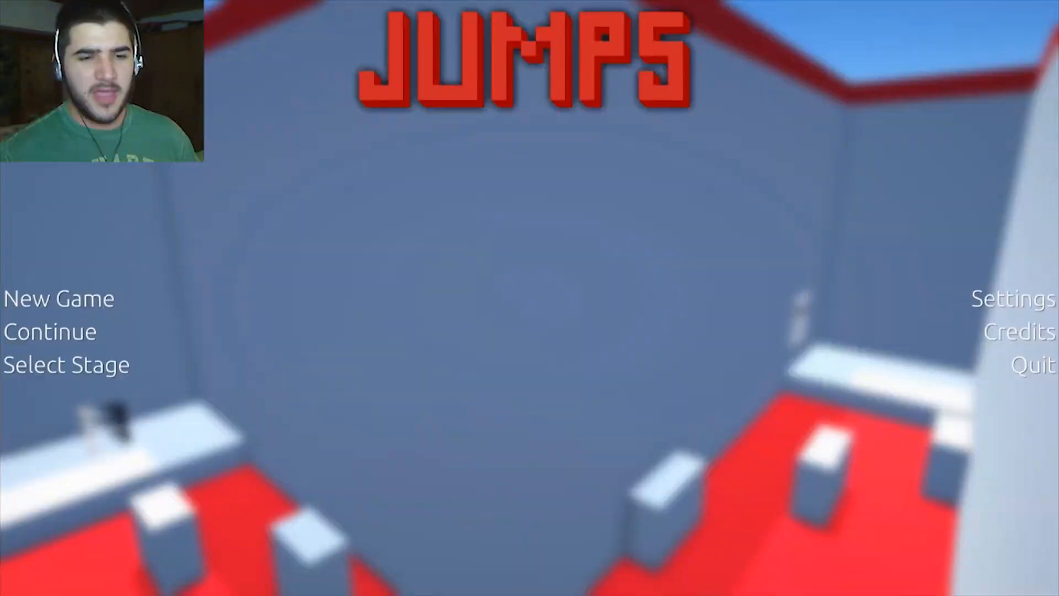